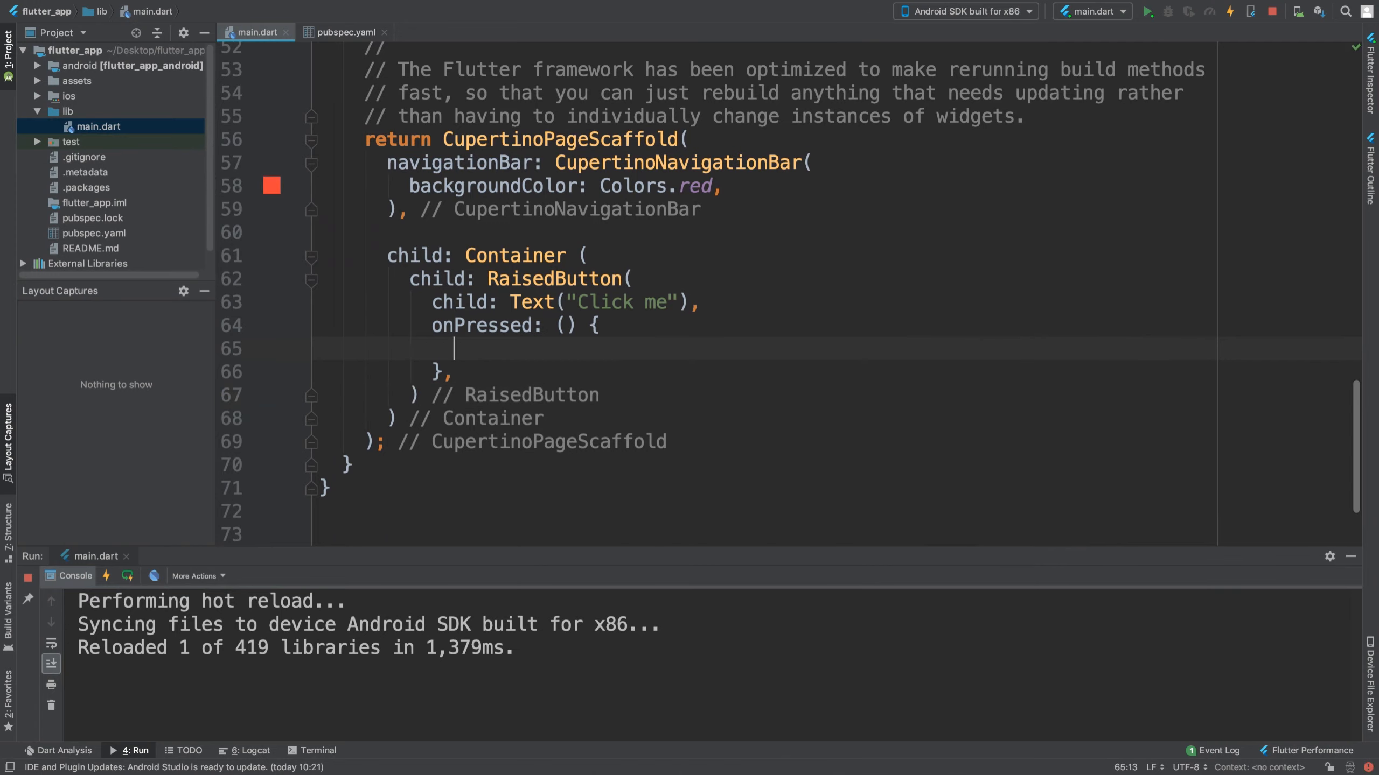
- Start a showCupertinoDialog call in onPressed, with its arguments on a new line and context being typed
type("sho")
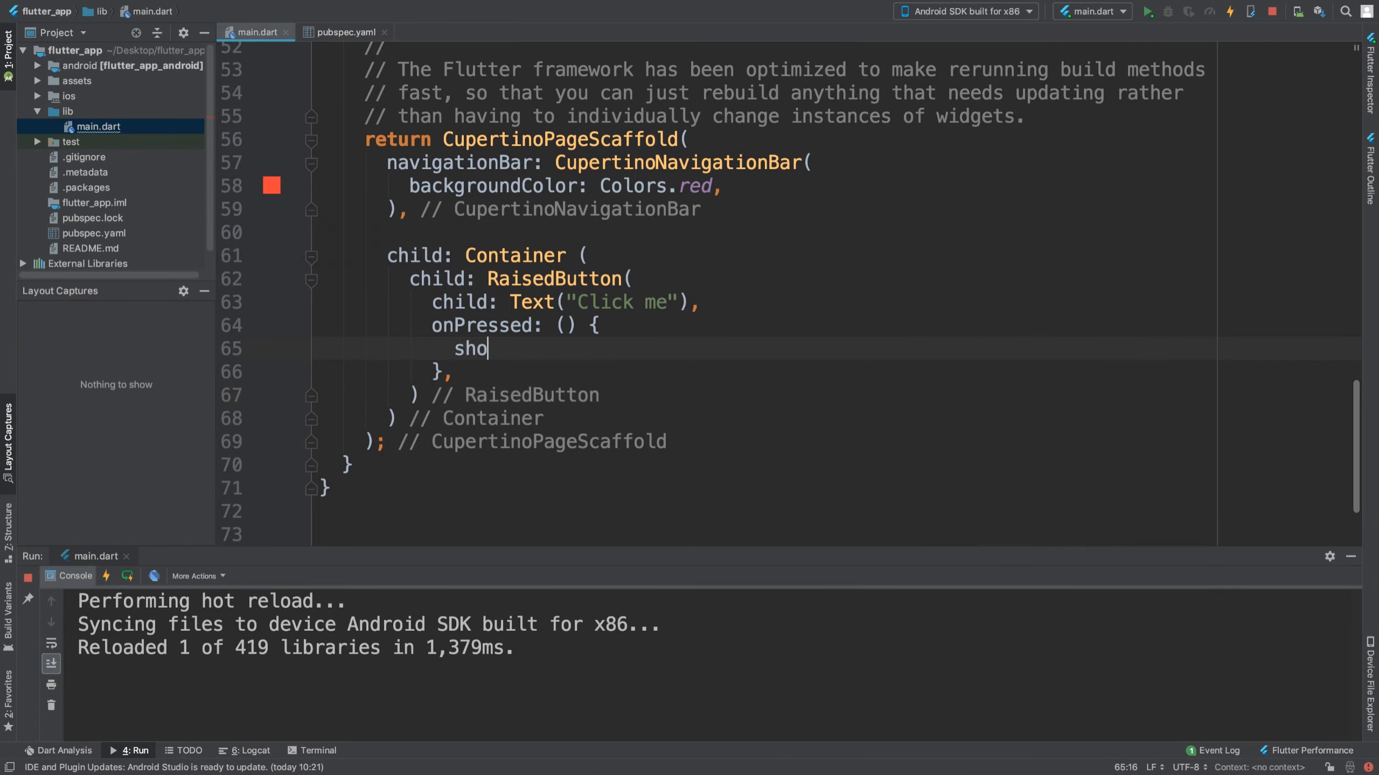
type("wC")
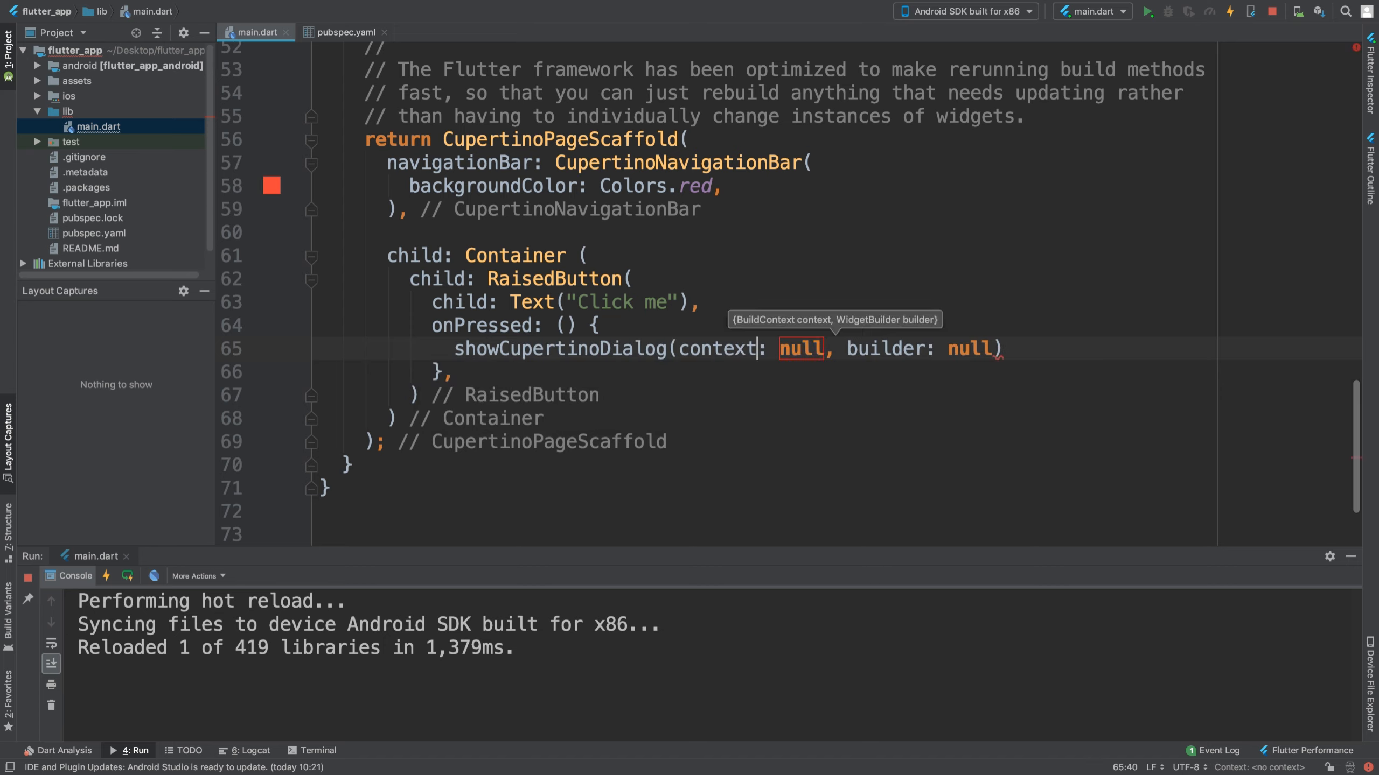
key("enter")
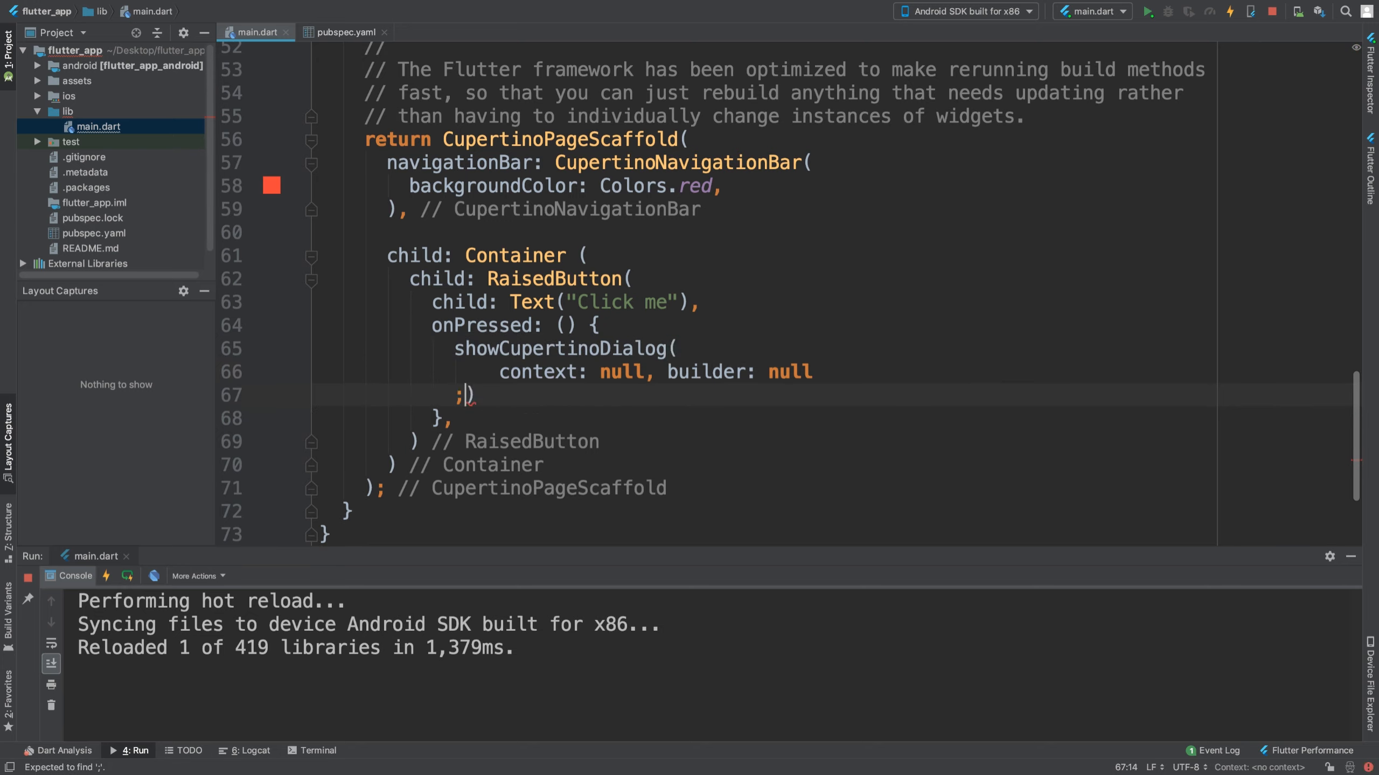
type("00")
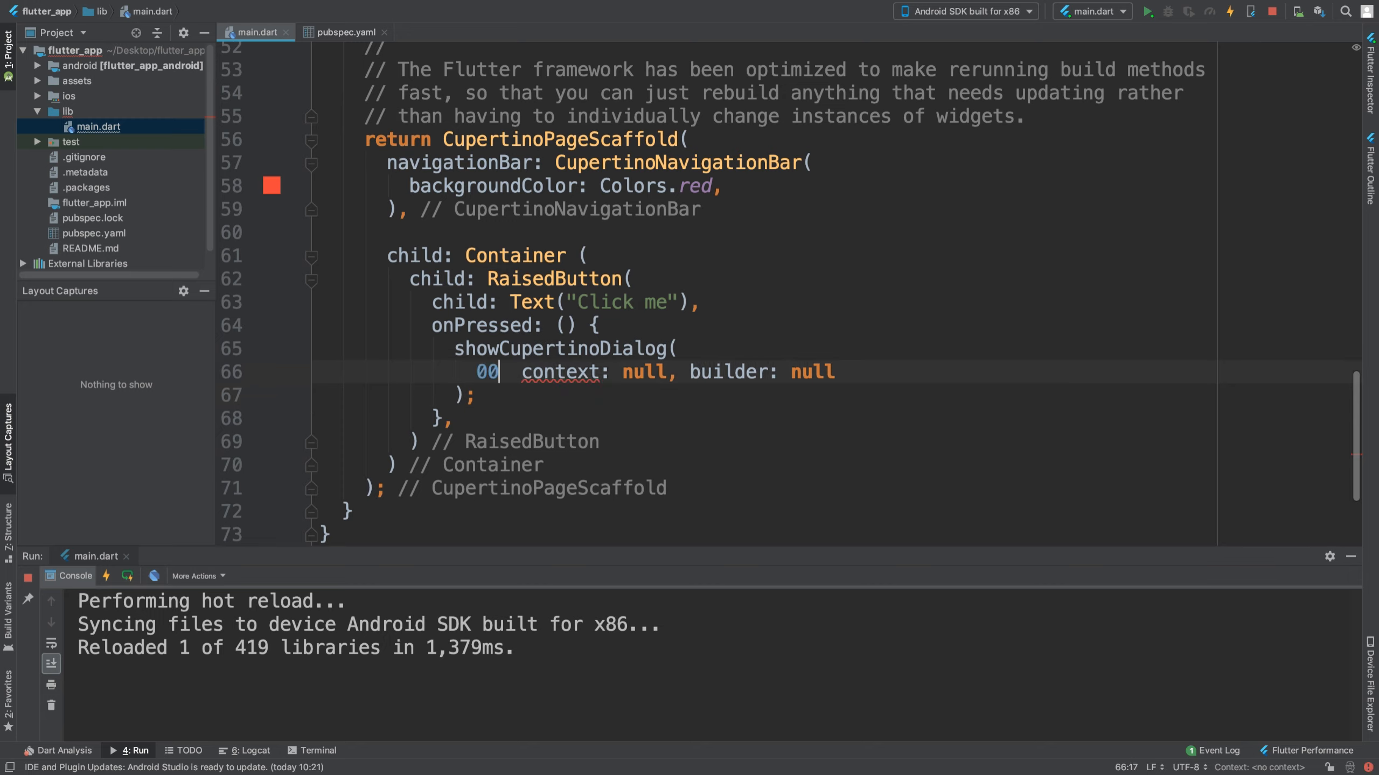
key("Backspace")
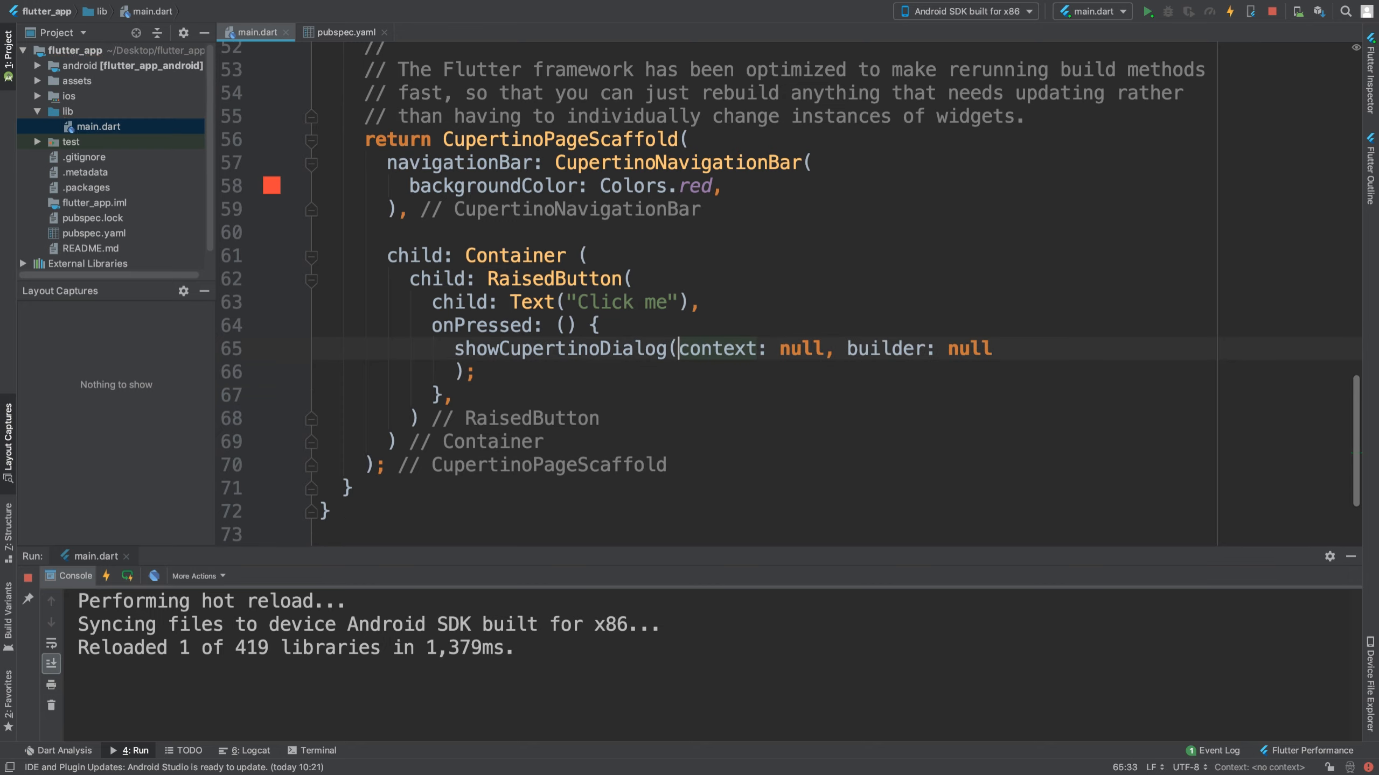
type("con")
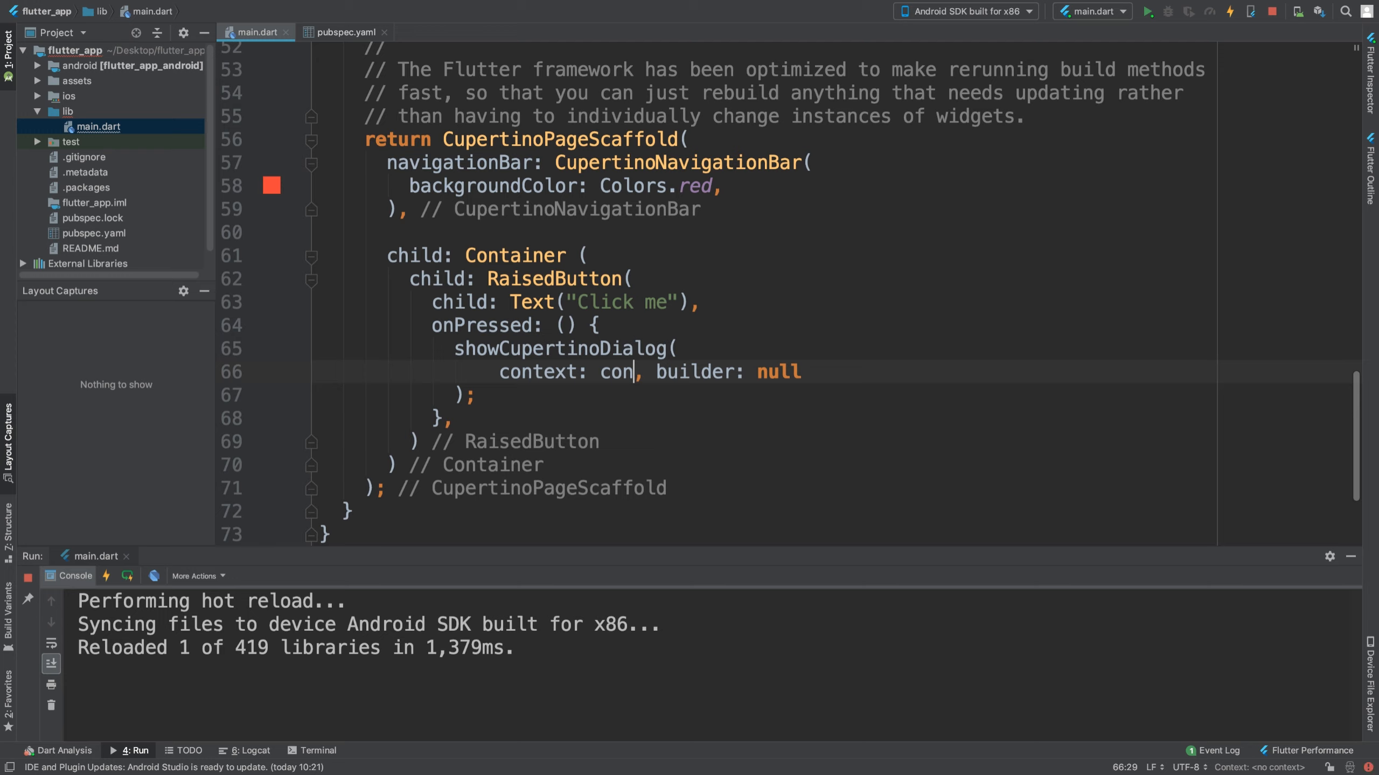
- Pass context: context and begin a (BuildContext context) => builder returning a Cupertino widget
type("text")
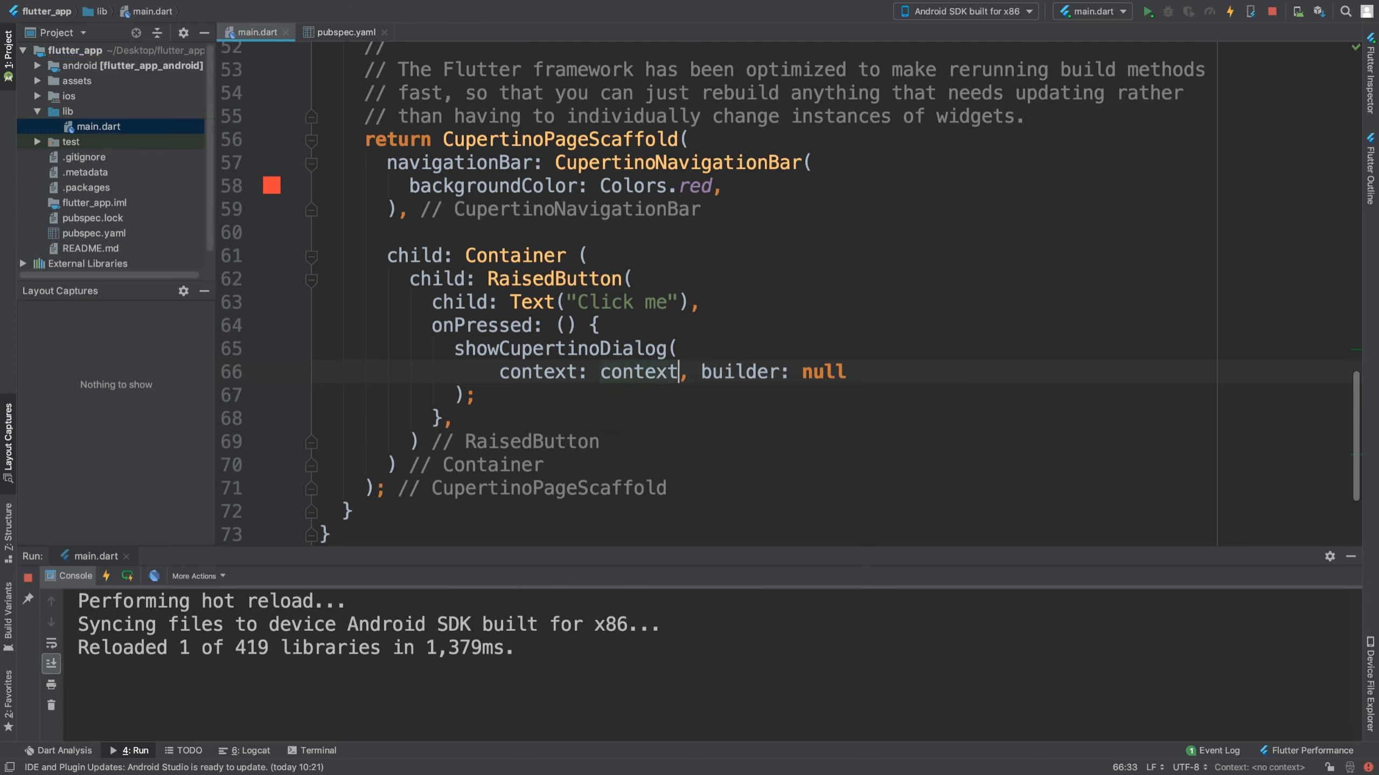
key("Backspace")
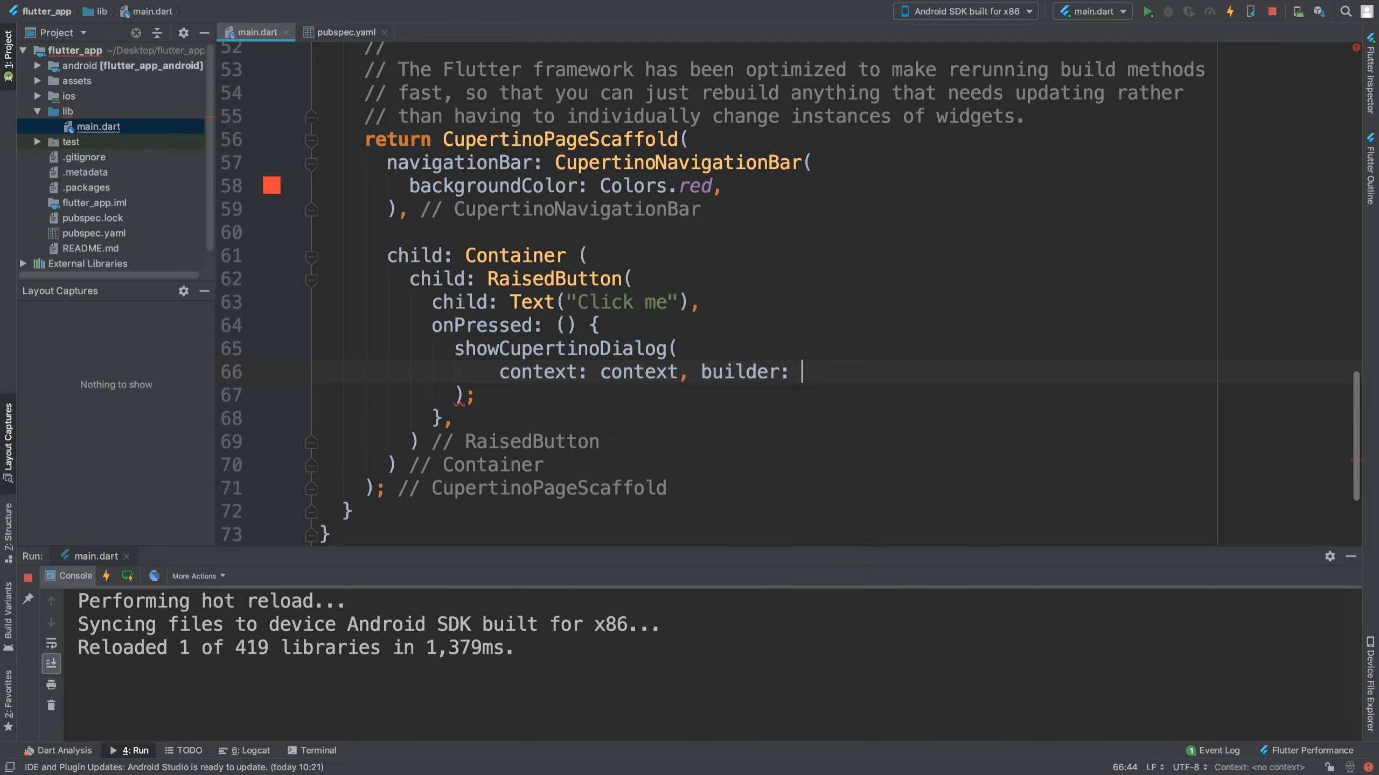
key("Enter")
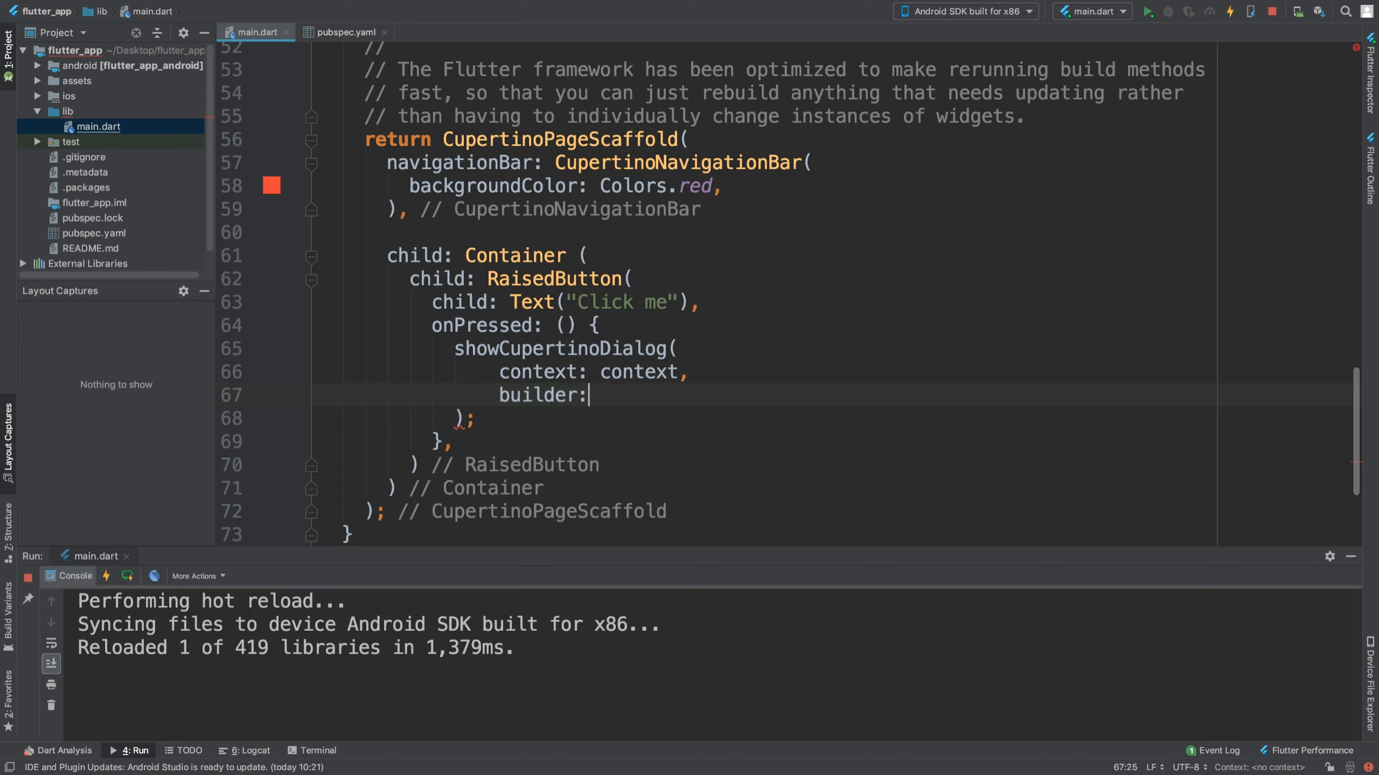
type("(B")
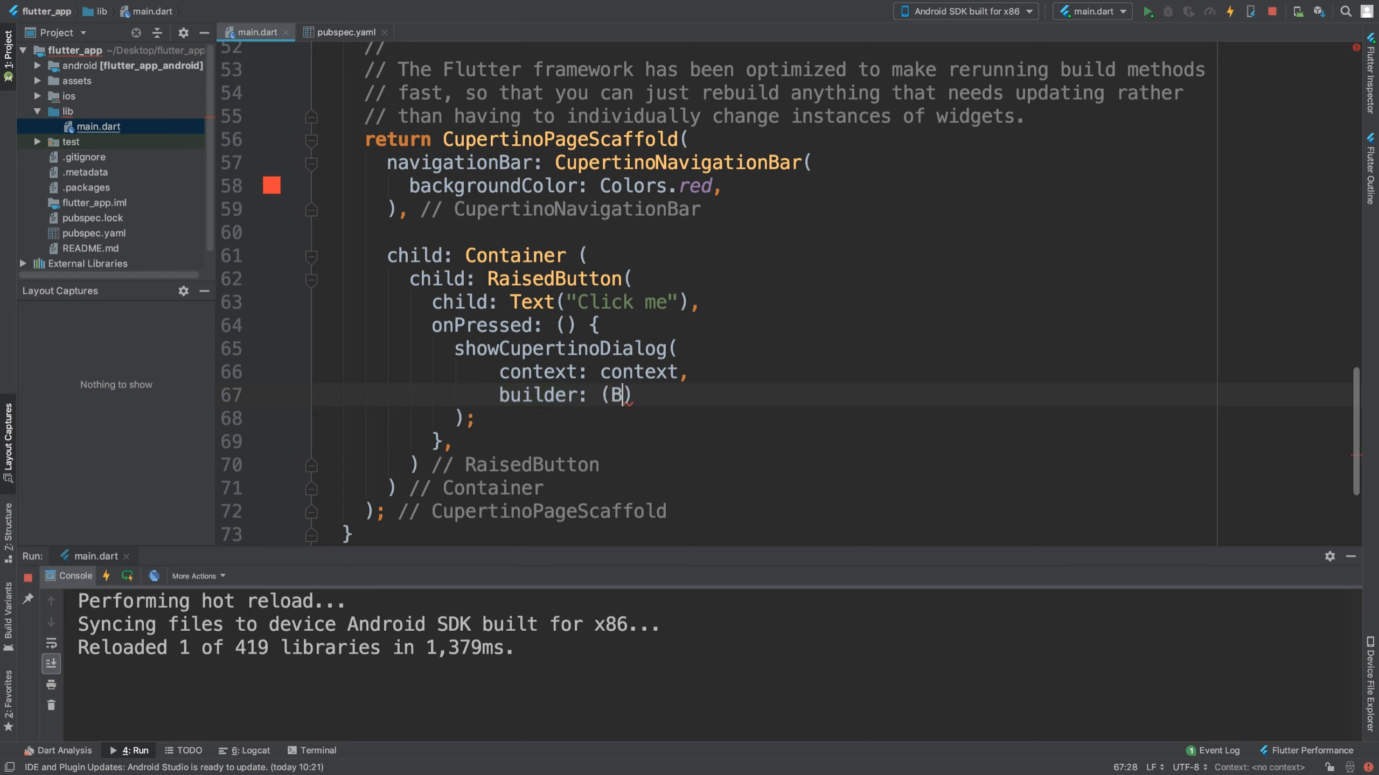
type("uildcontext context")
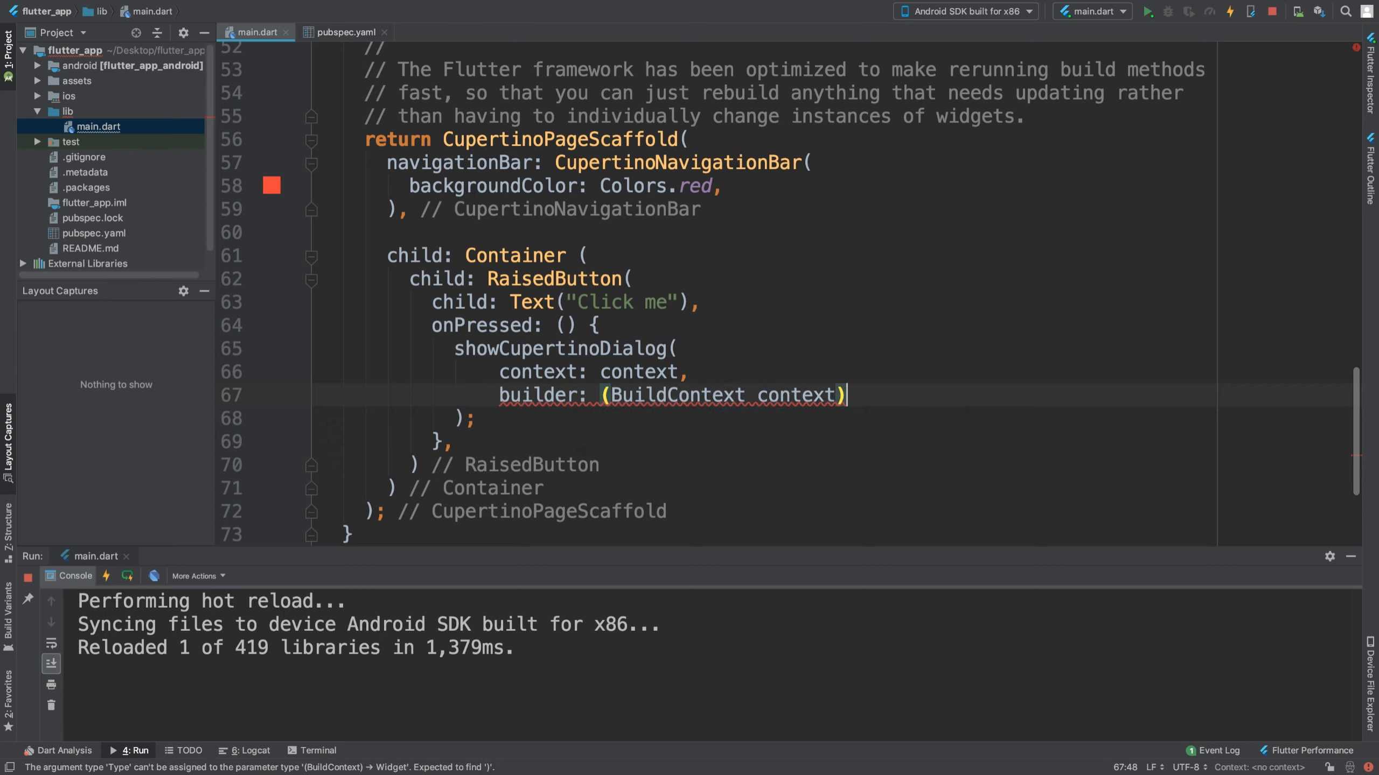
type("=>")
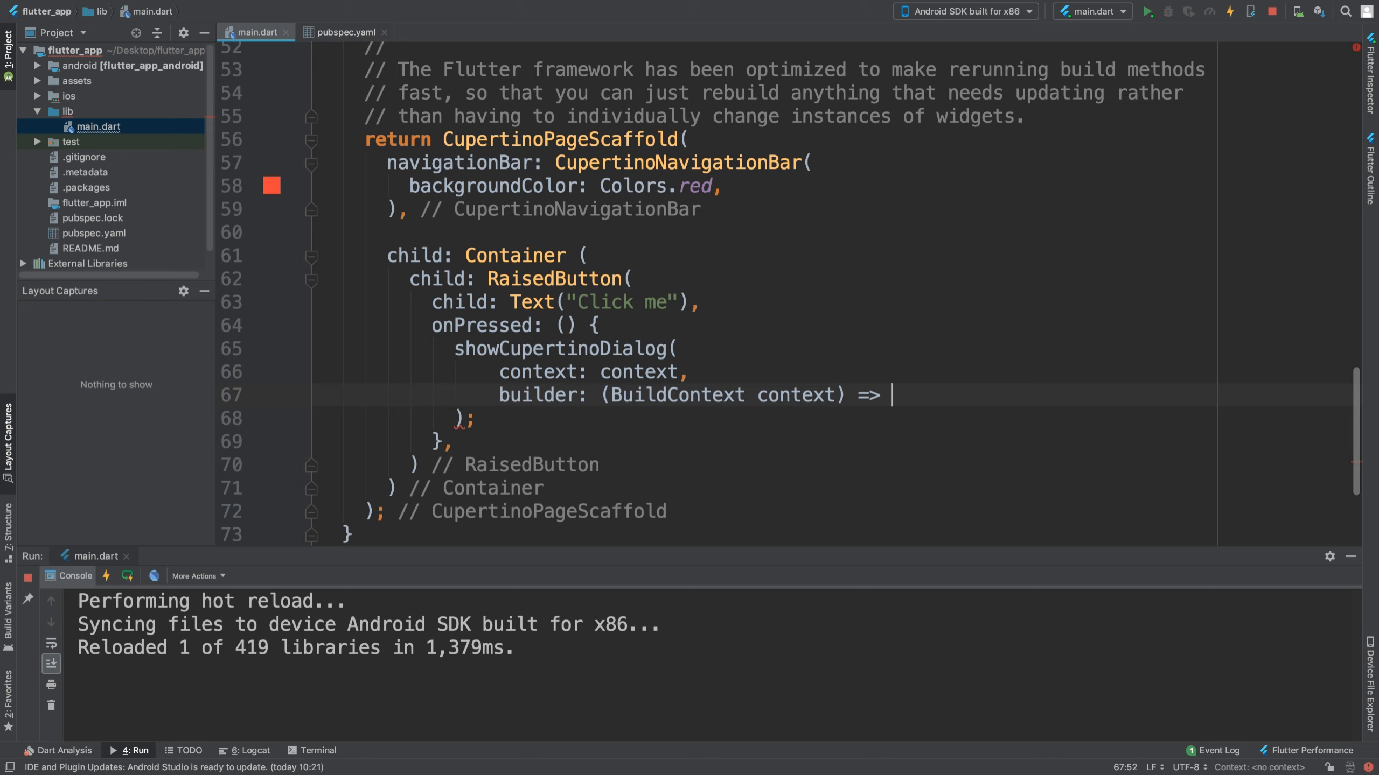
type("Cup")
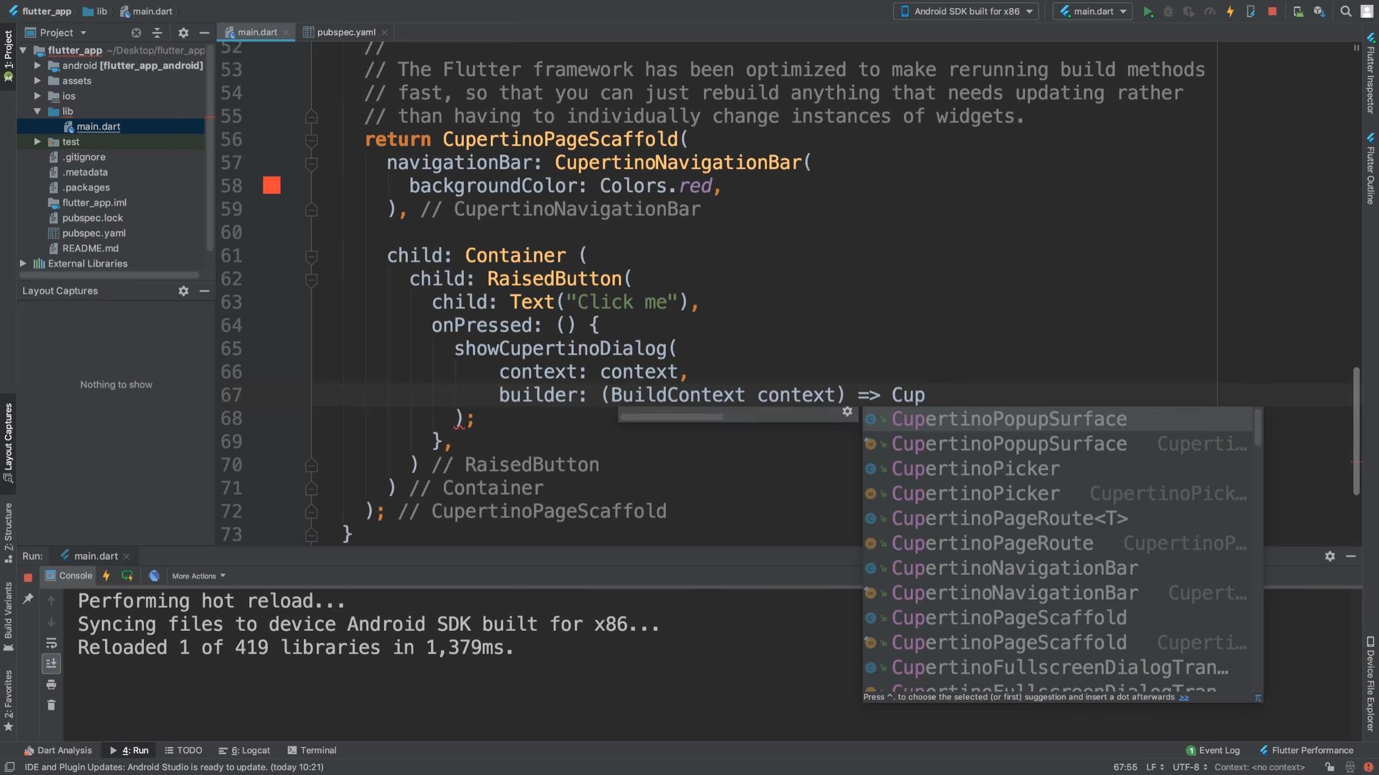
- Make the builder return CupertinoPopupSurface with child Text("Hello"), then hot reload
left_click(1007, 420)
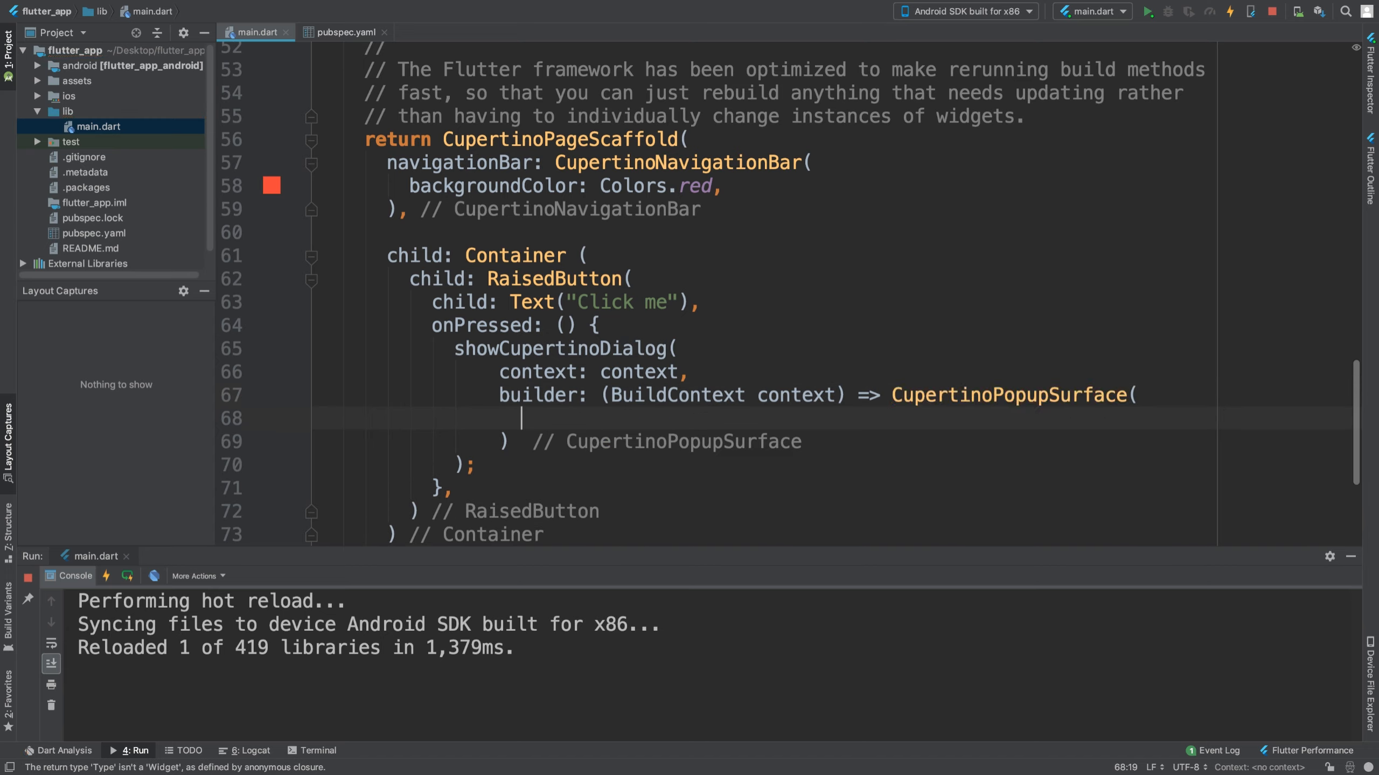
type("child: ,")
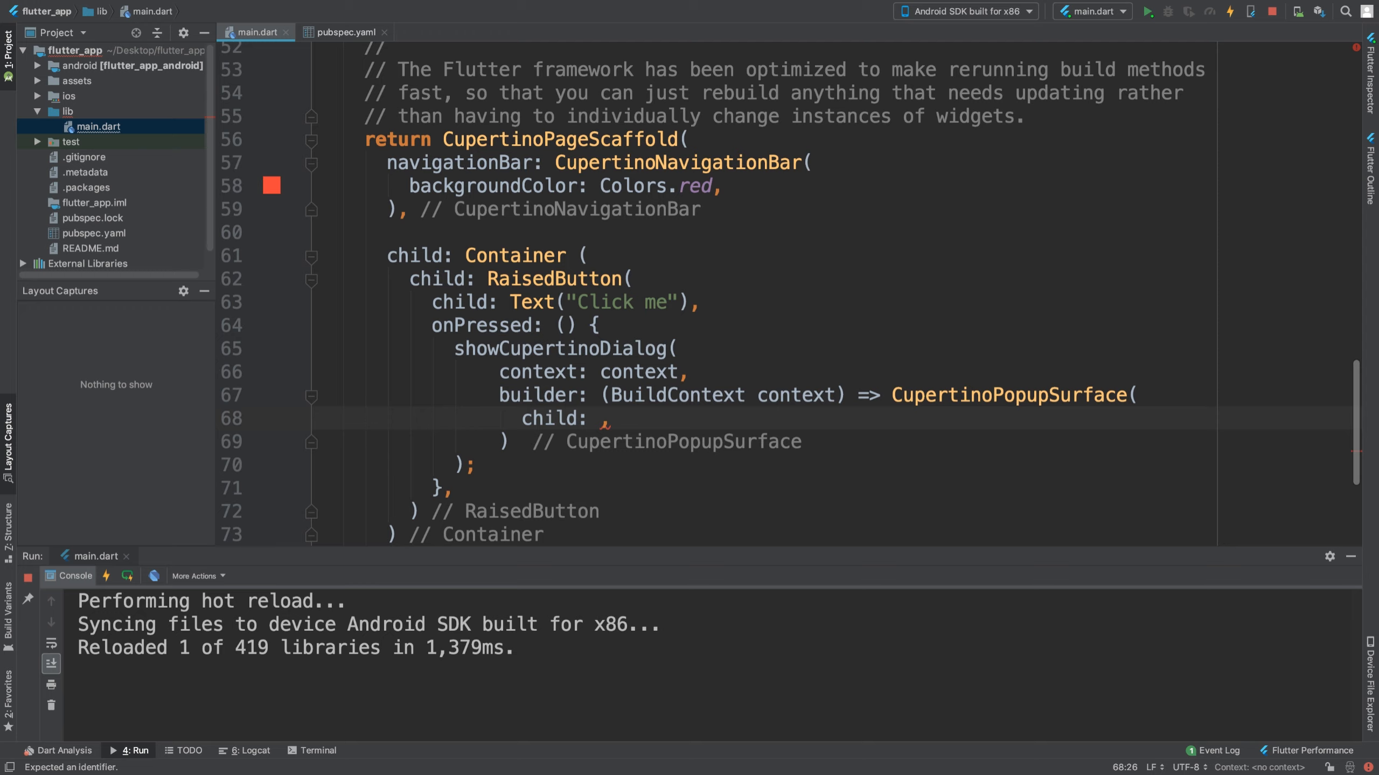
type("Text()")
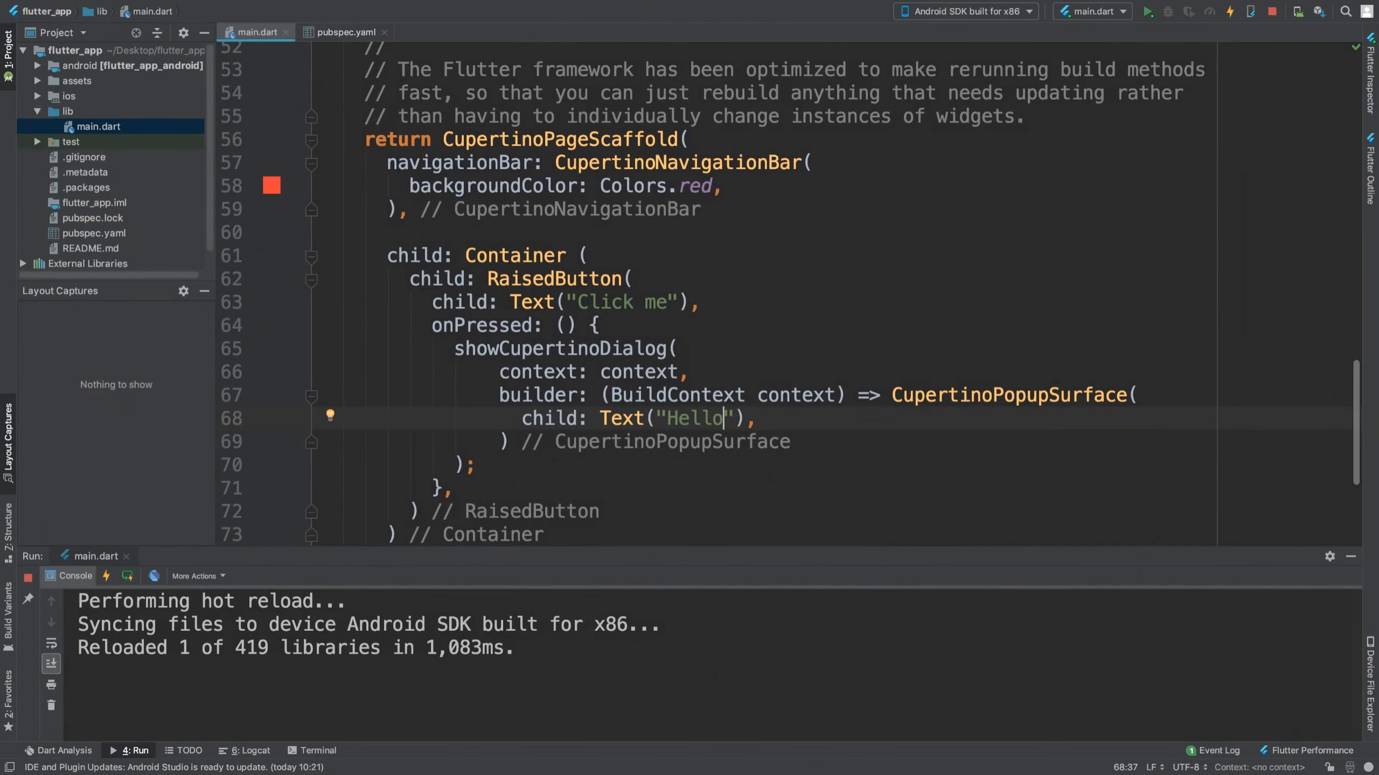
- Add a child: SafeArea( wrapper around the Container and reindent the wrapped code
double_click(515, 254)
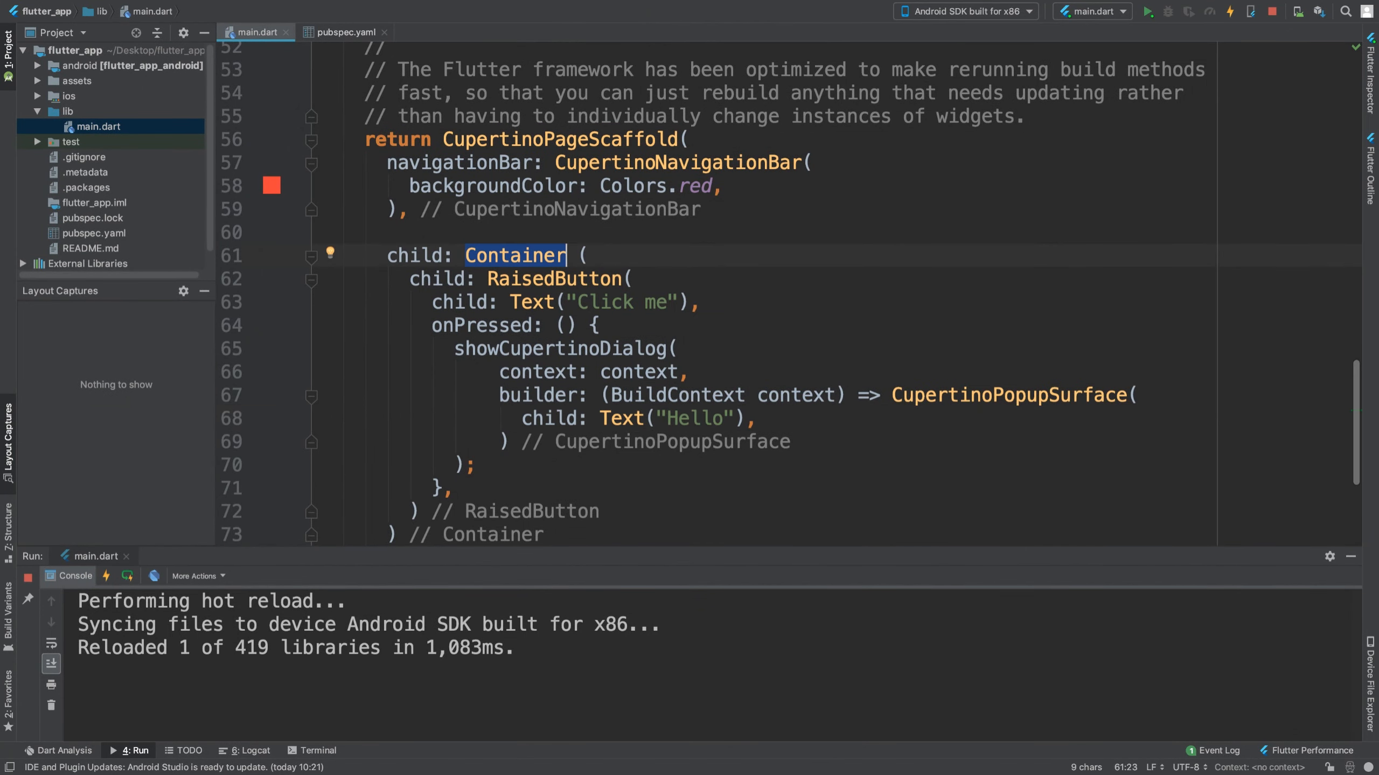
type("chil;d")
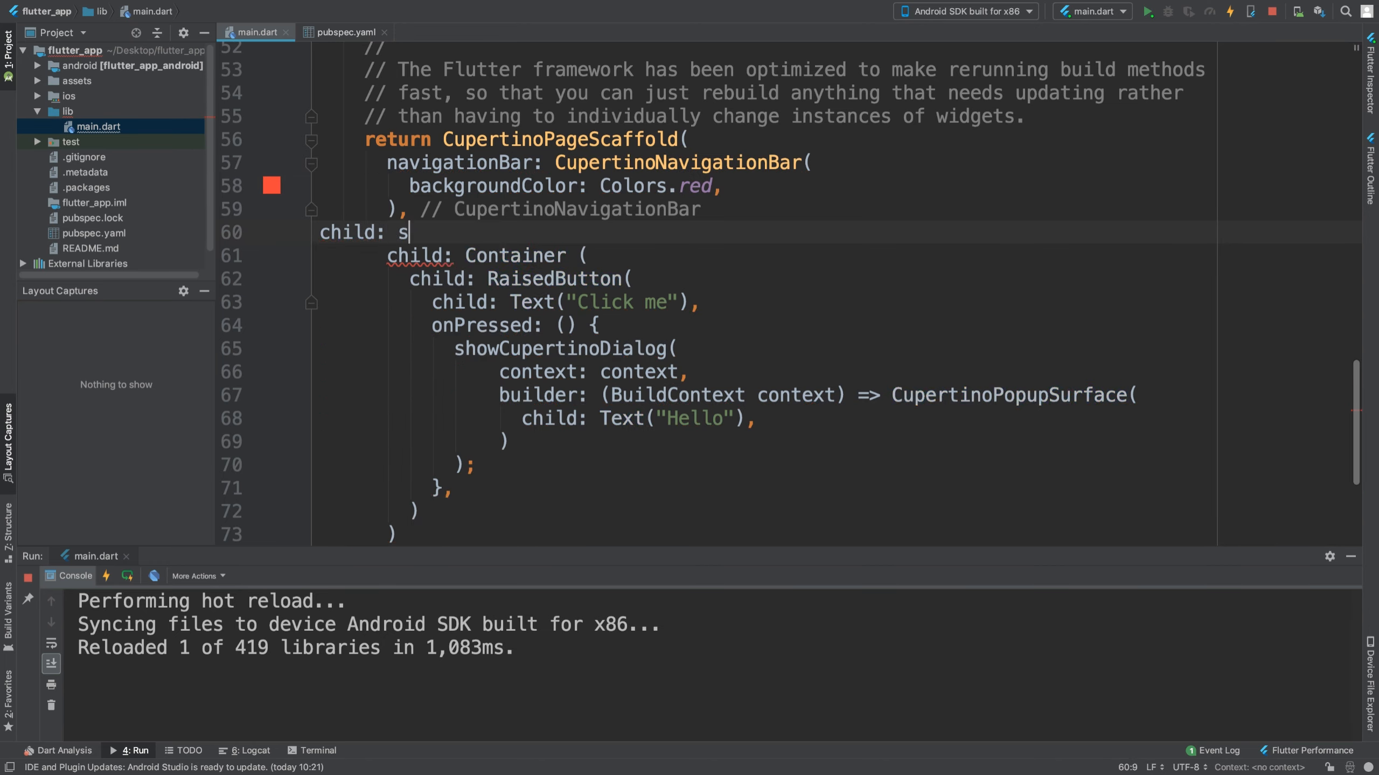
key("Backspace")
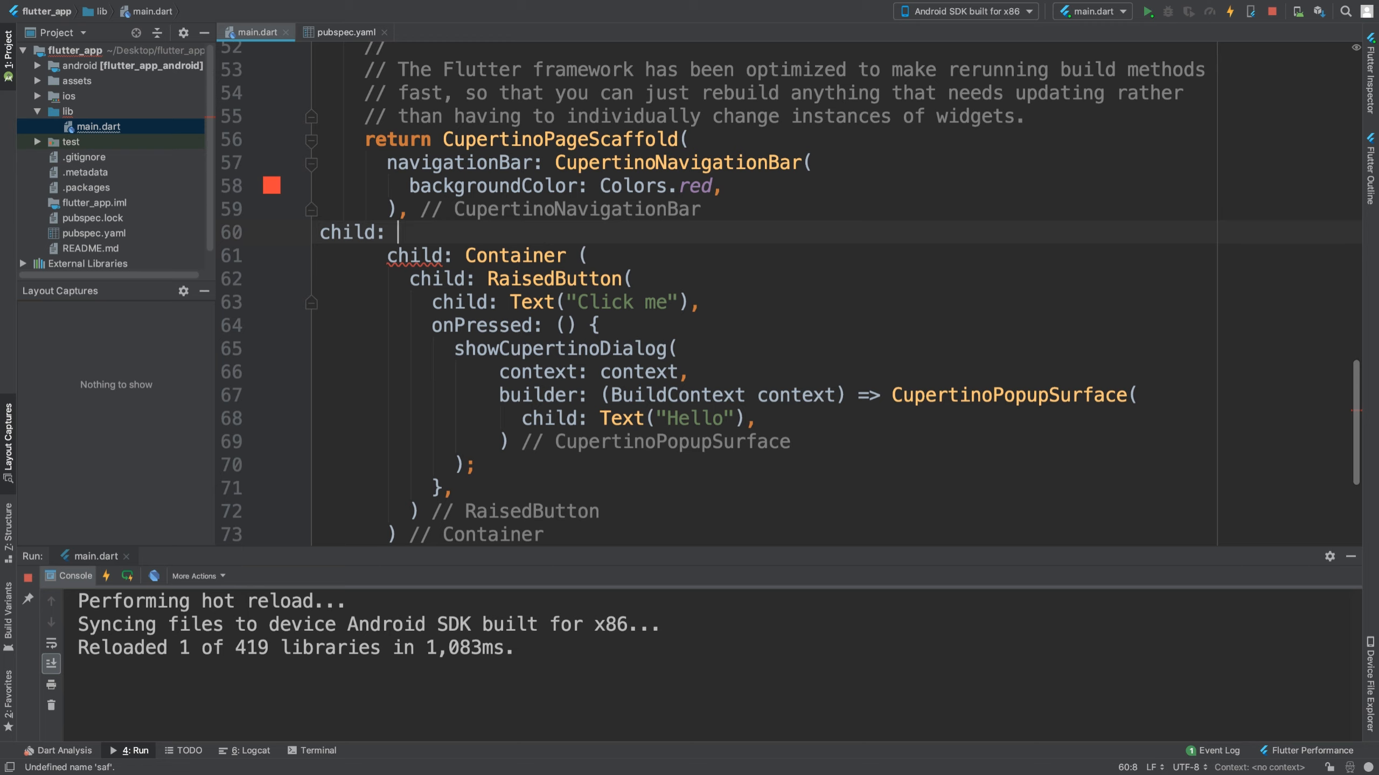
type("Sa")
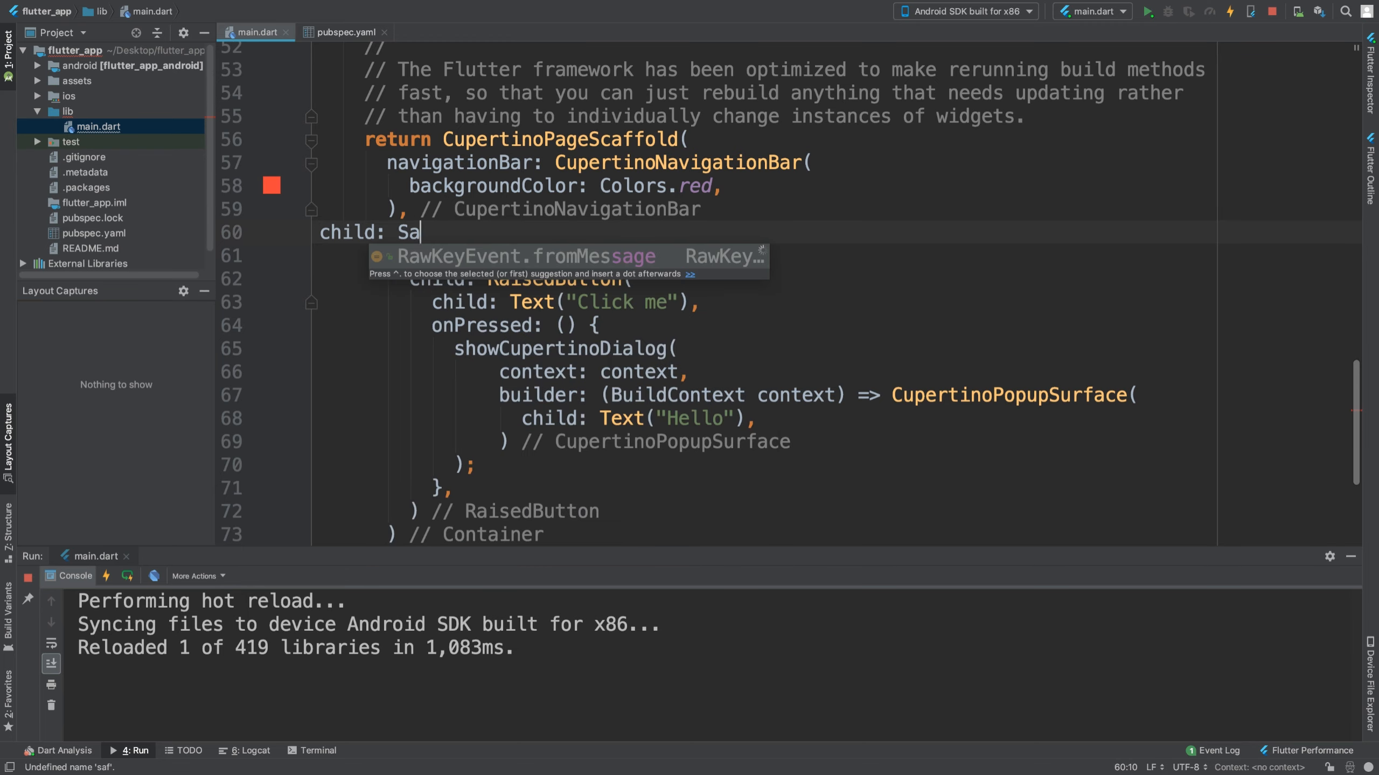
type("feArea(")
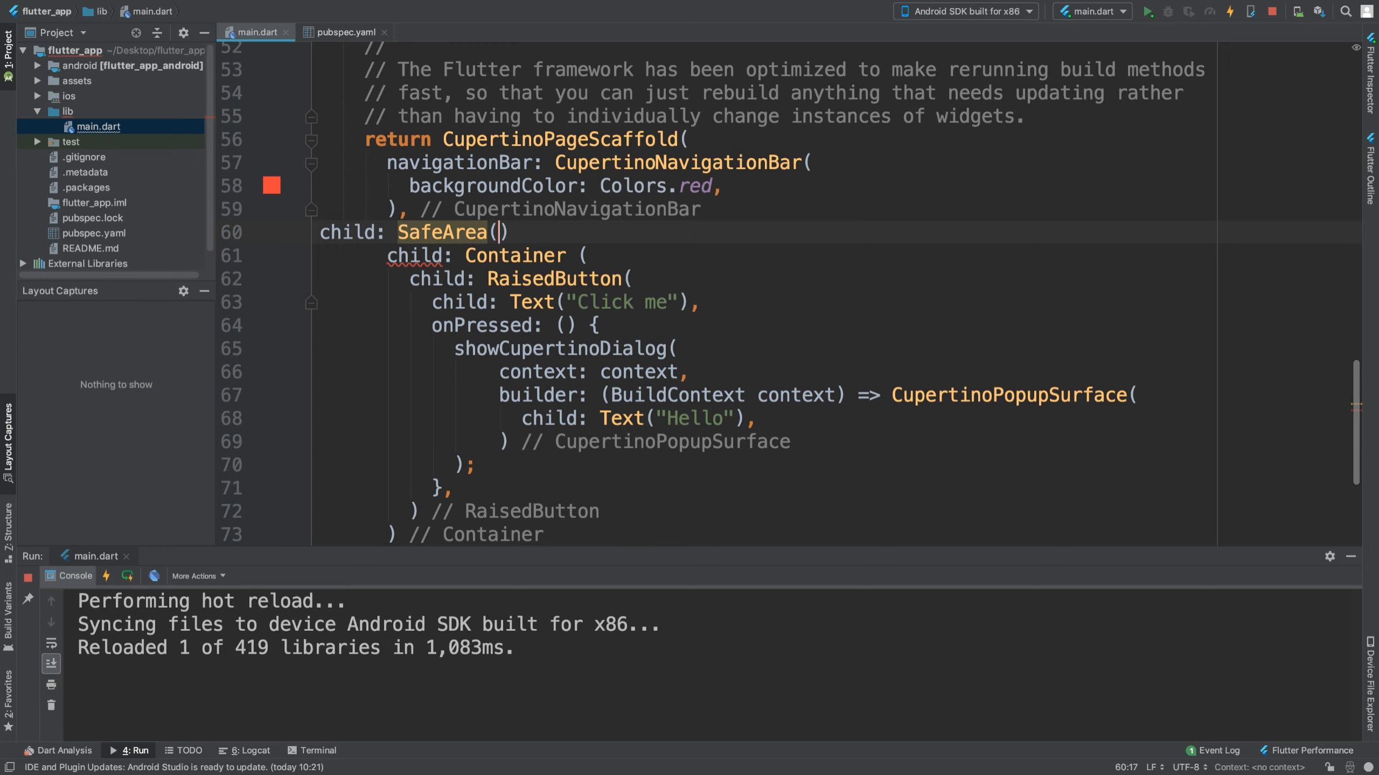
scroll("down", 3)
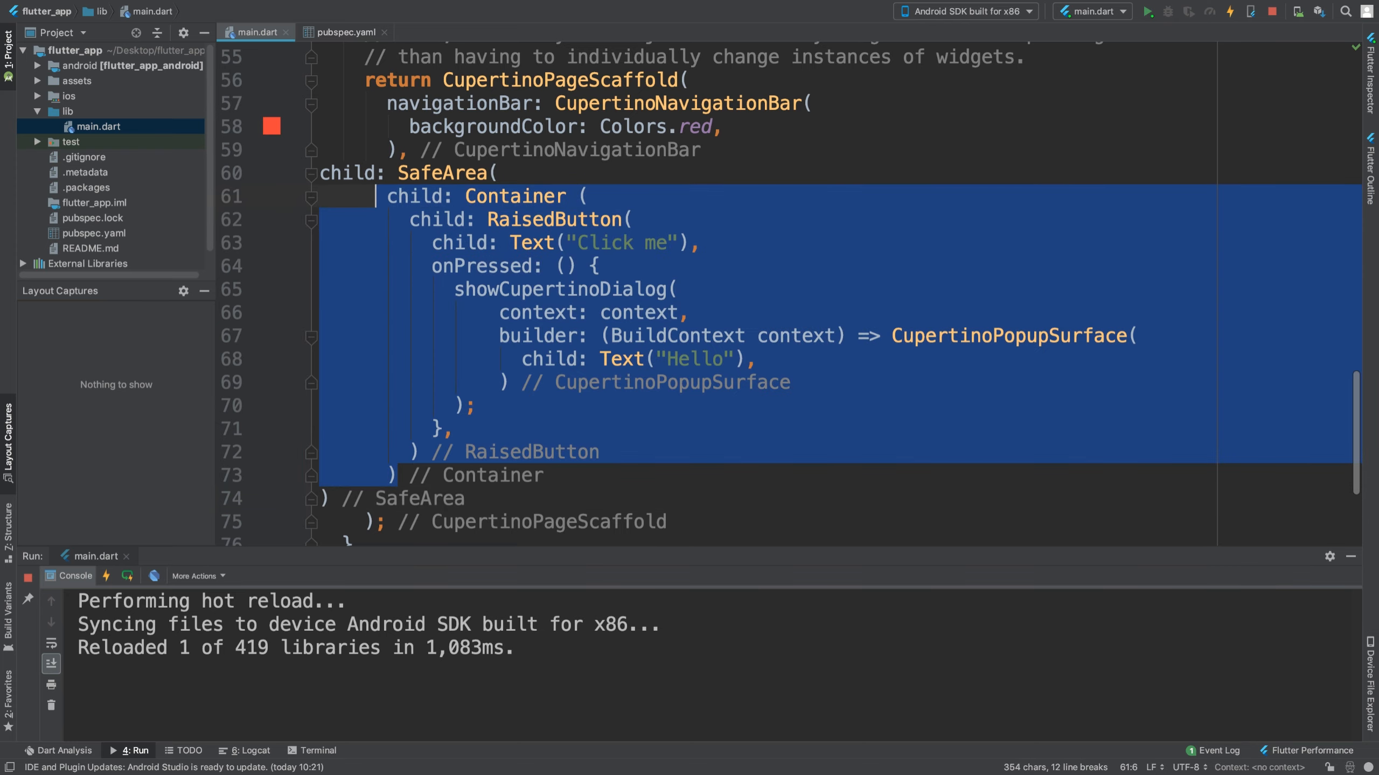
left_click(364, 174)
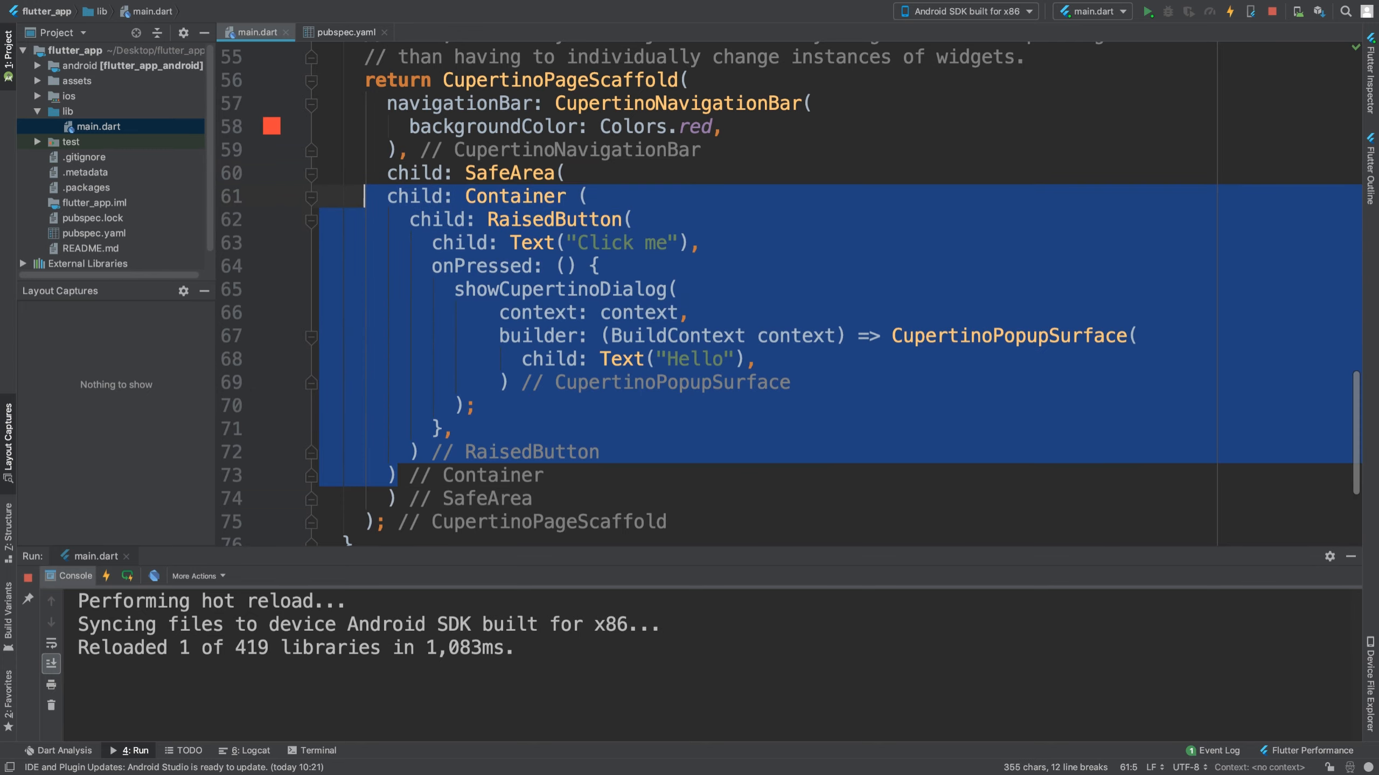
left_click(601, 289)
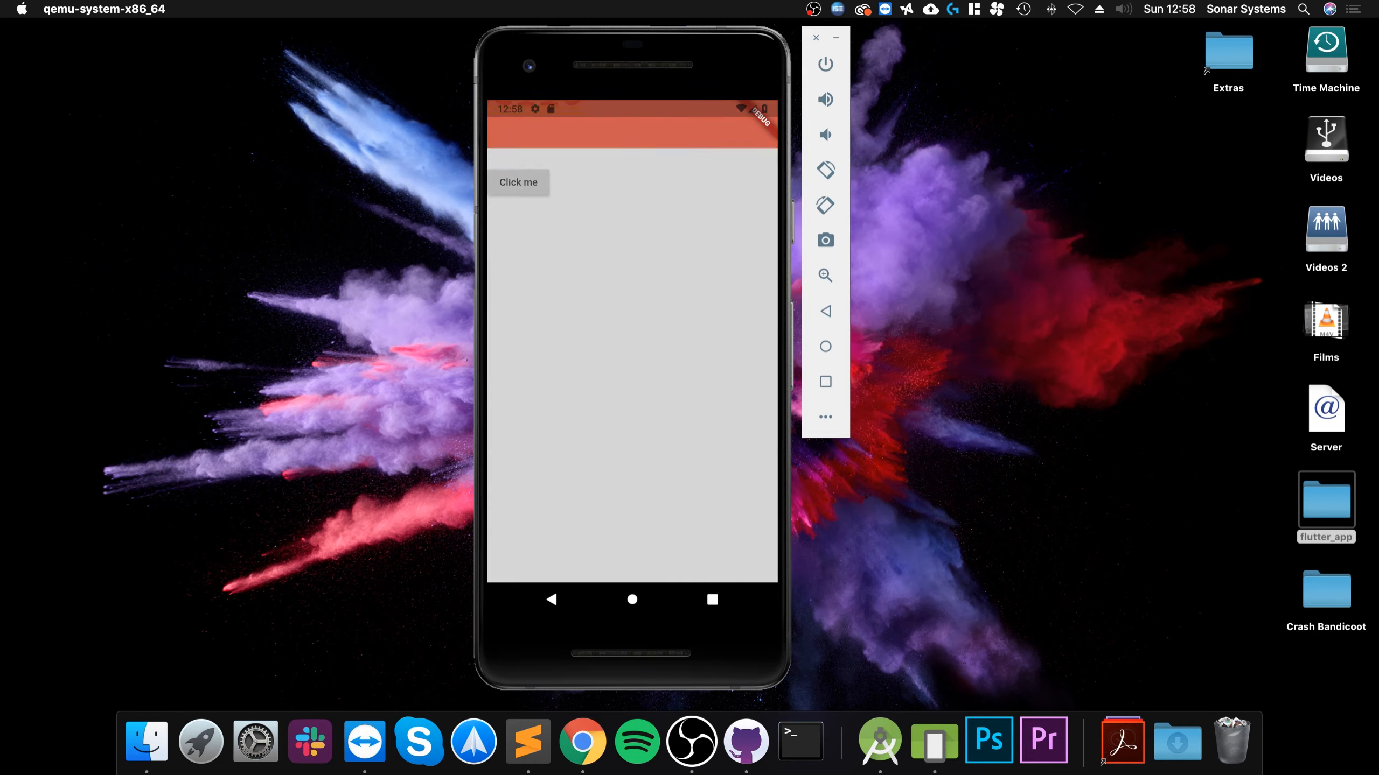
- Tap the Click me button in the running emulator app
left_click(518, 182)
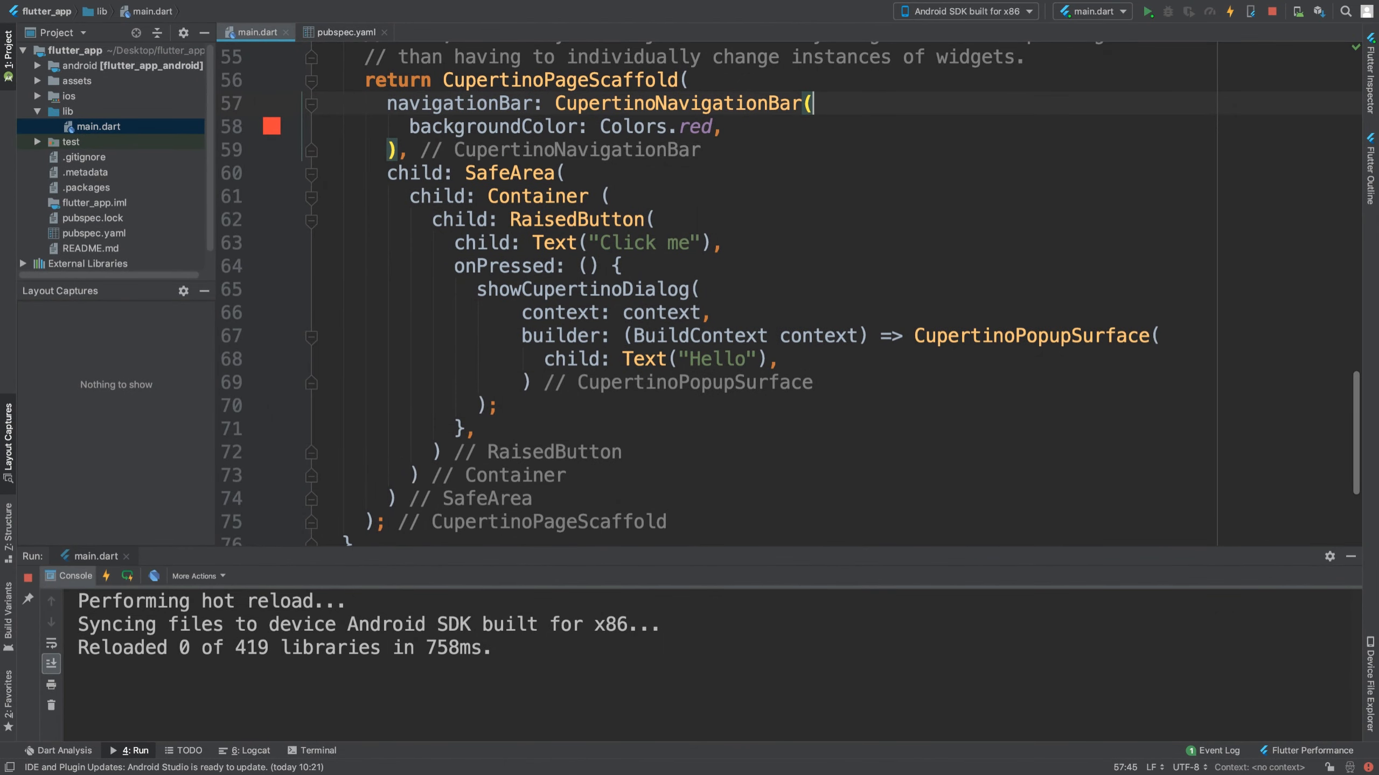
- Reformat the code, dismiss the iCloud alert with Later, and place the cursor on the showCupertinoDialog call
left_click(497, 172)
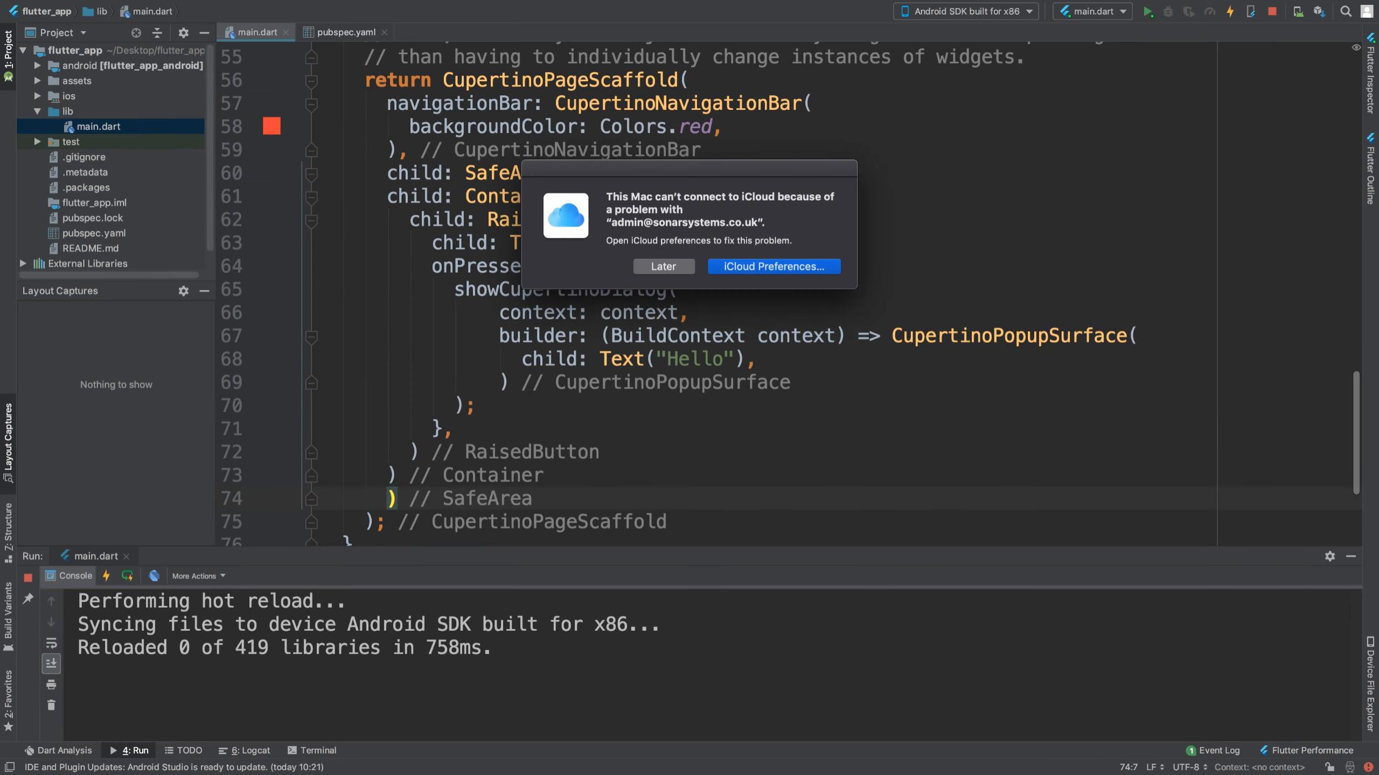
left_click(662, 266)
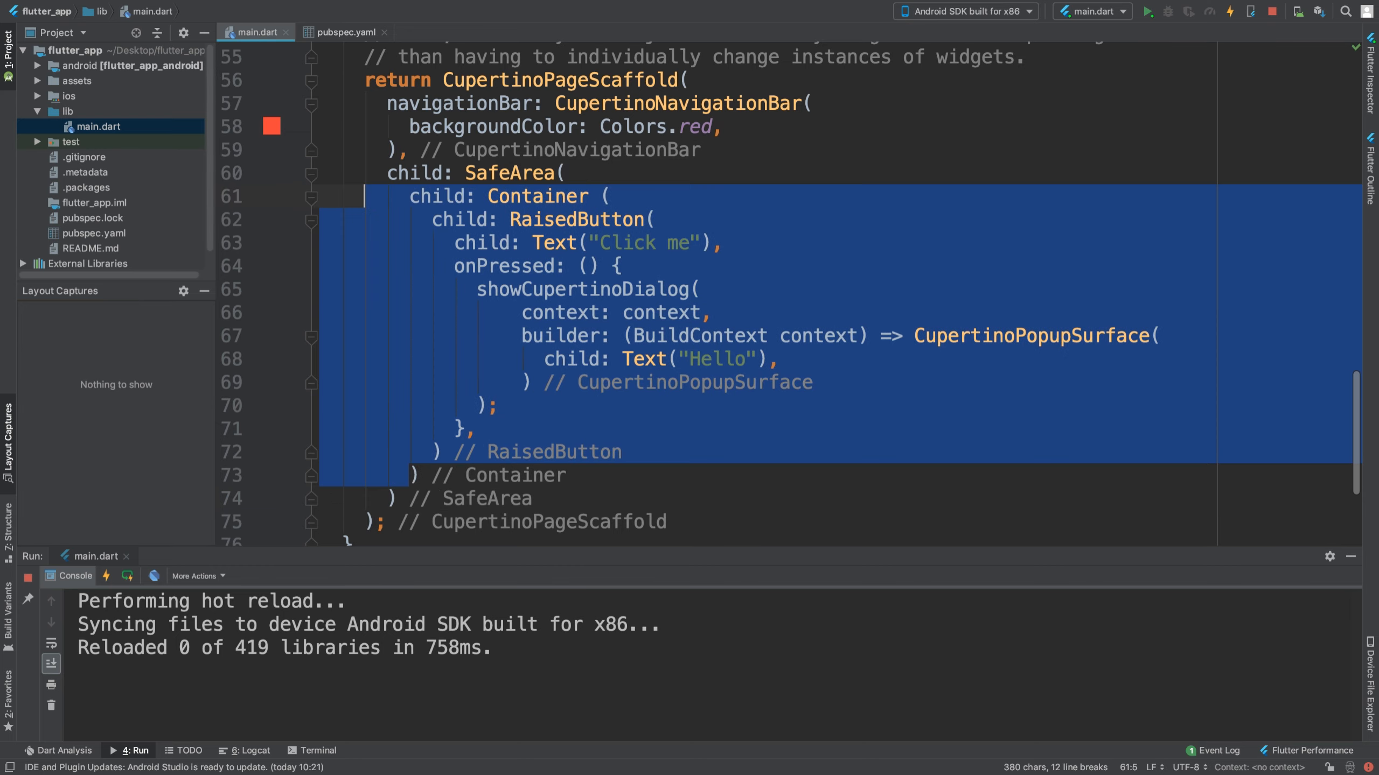
left_click(620, 267)
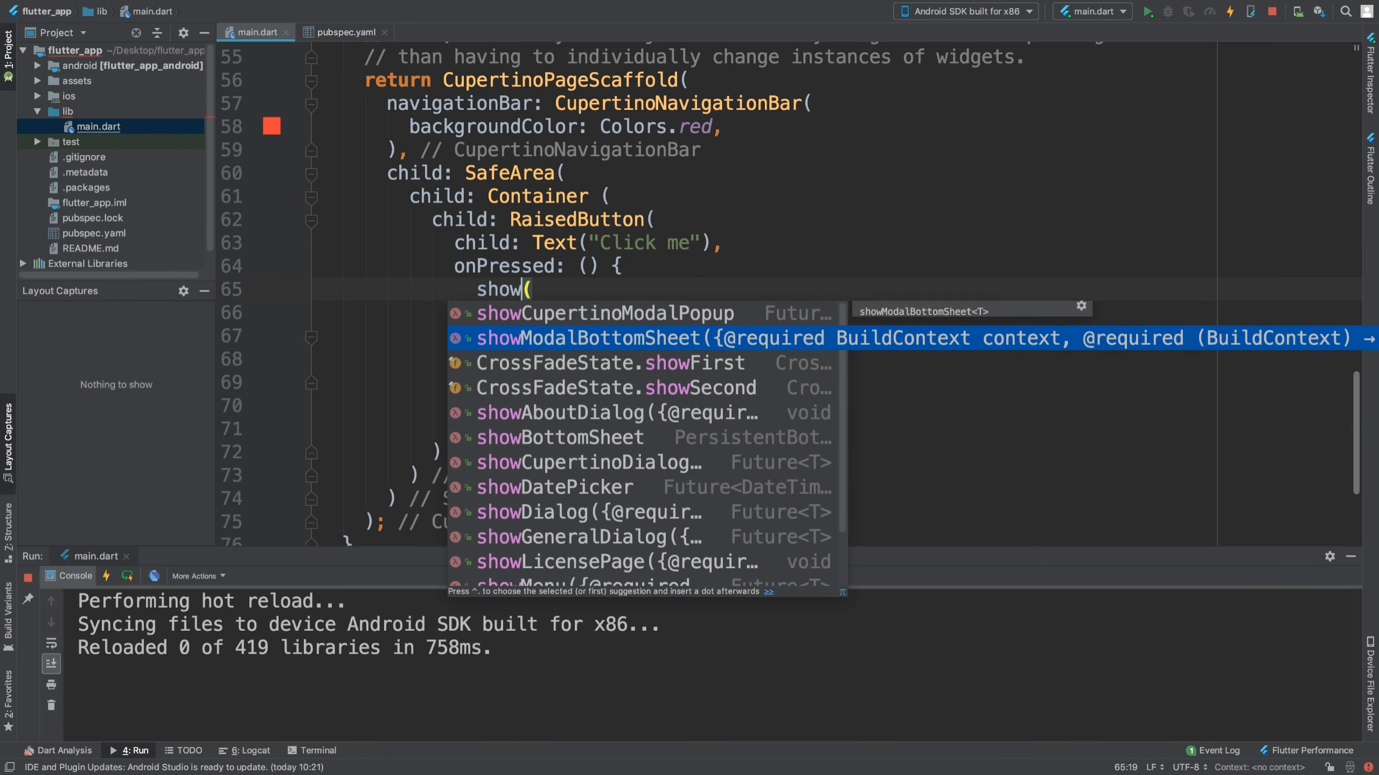
type("mod")
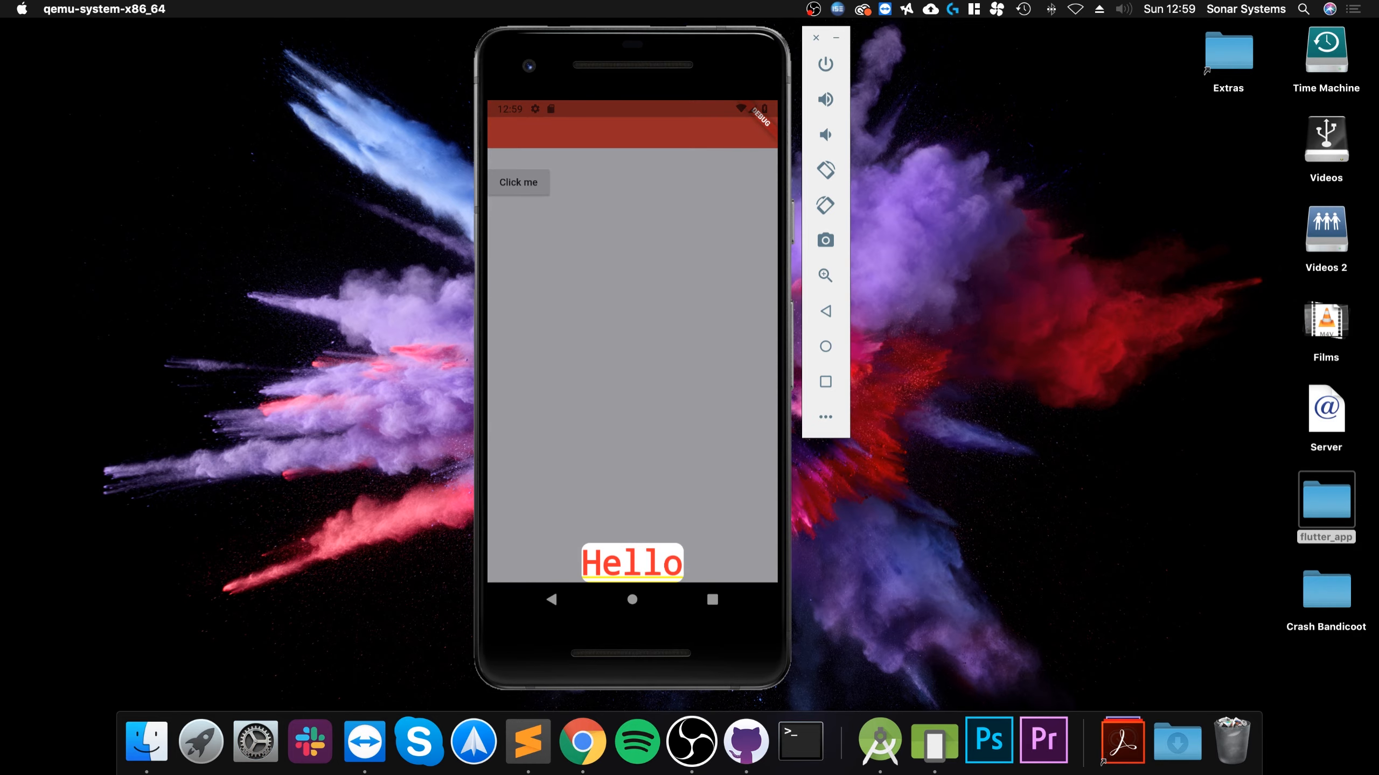
- Return from the emulator's Hello popup to the editor and scroll up to the handler
left_click(519, 182)
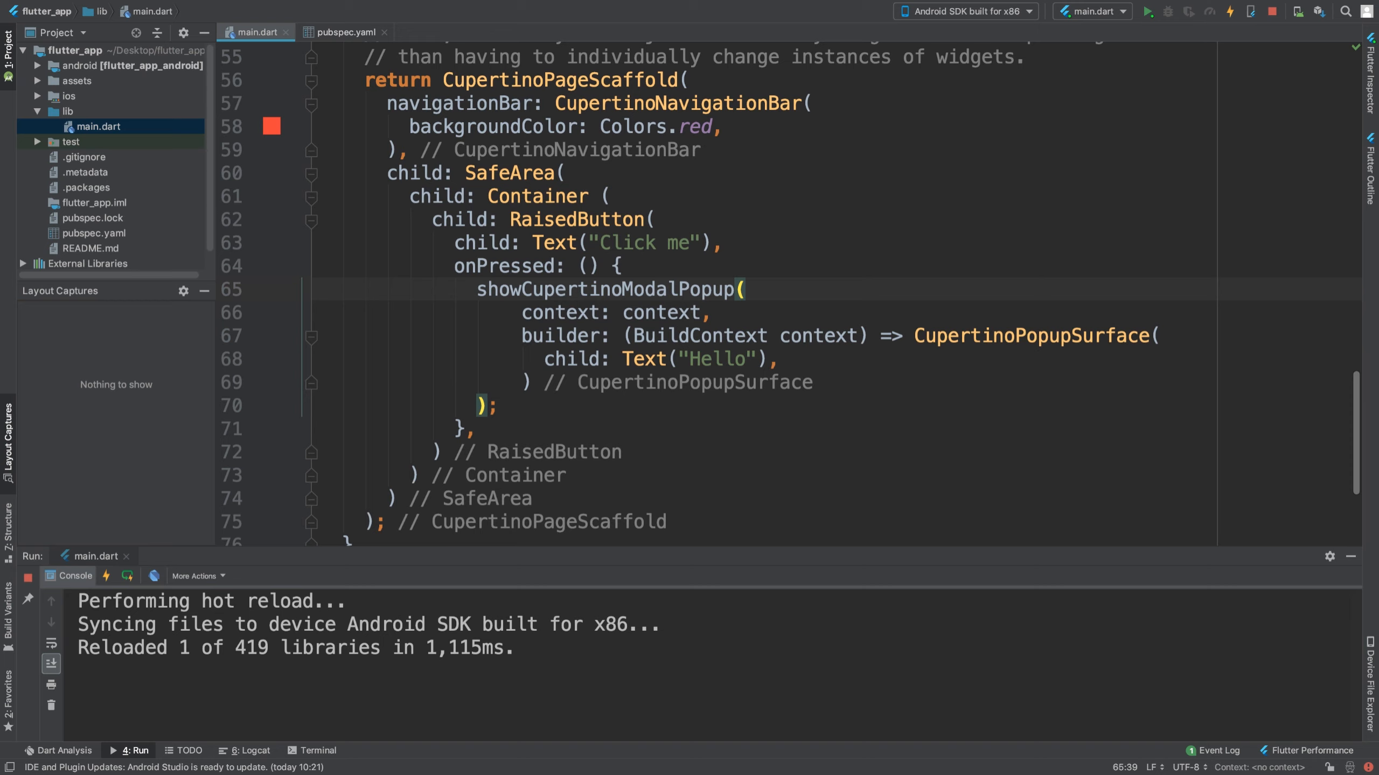
scroll("up", 3)
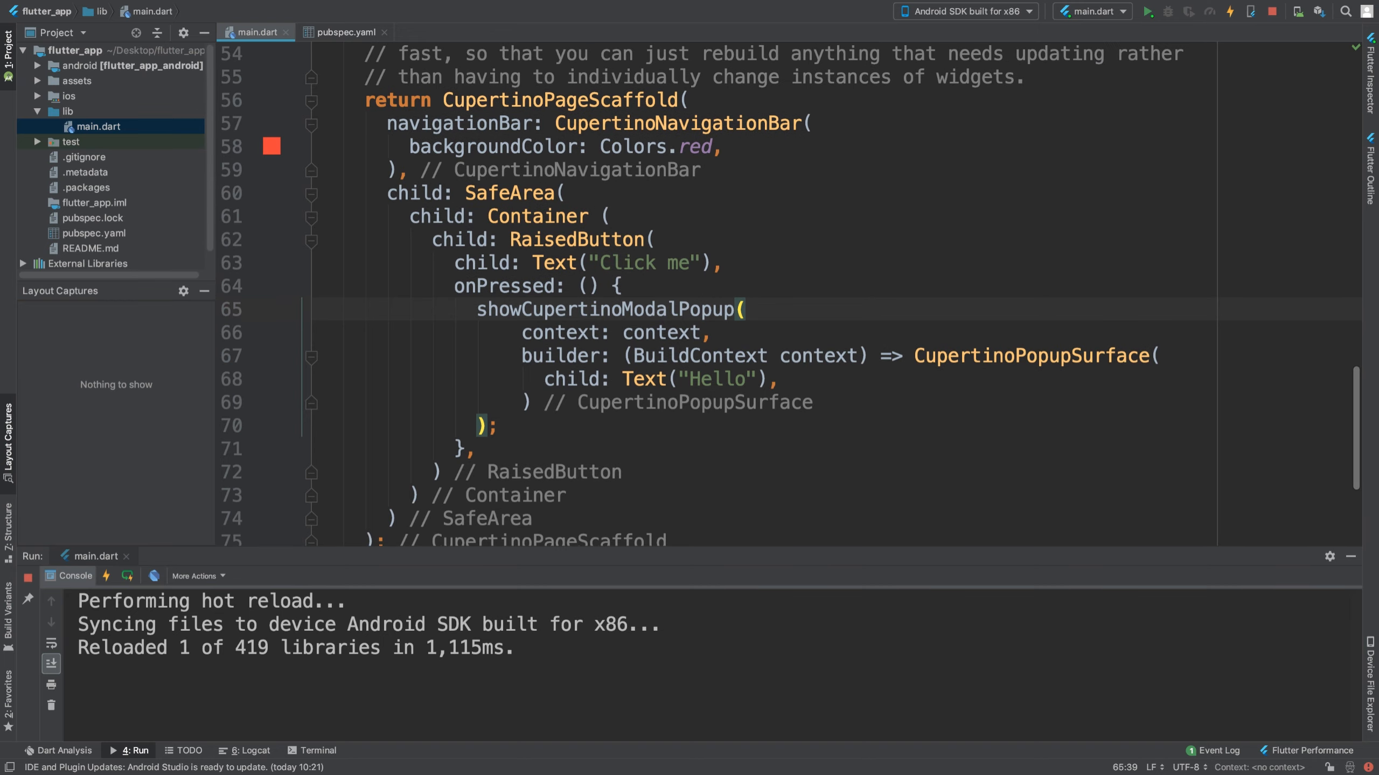